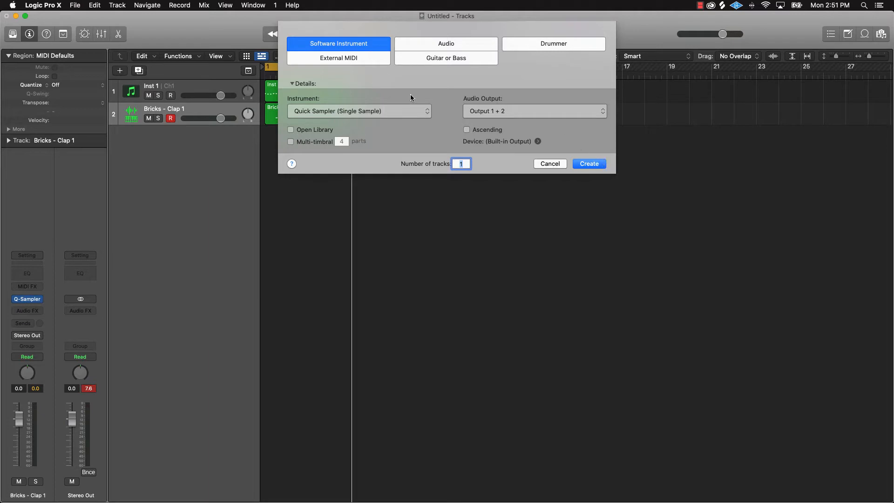
# - Create the Quick Sampler track and load the 808 bricks 01 preset
pyautogui.click(589, 164)
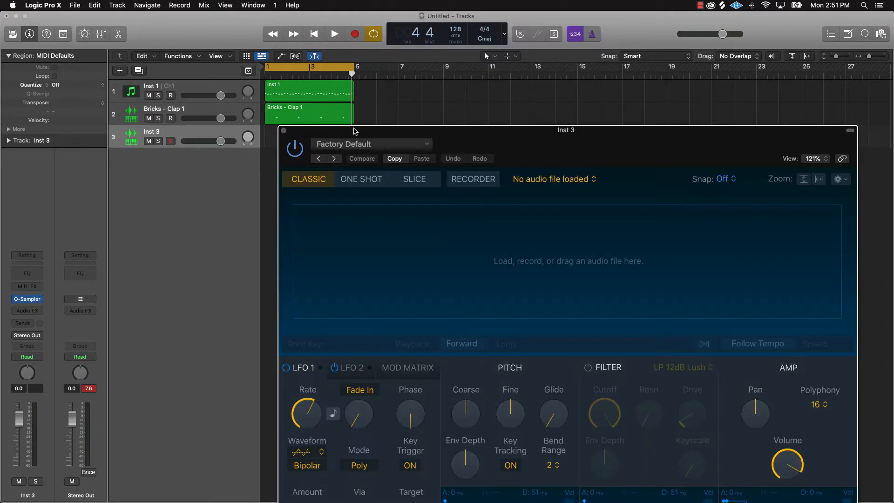
pyautogui.click(371, 143)
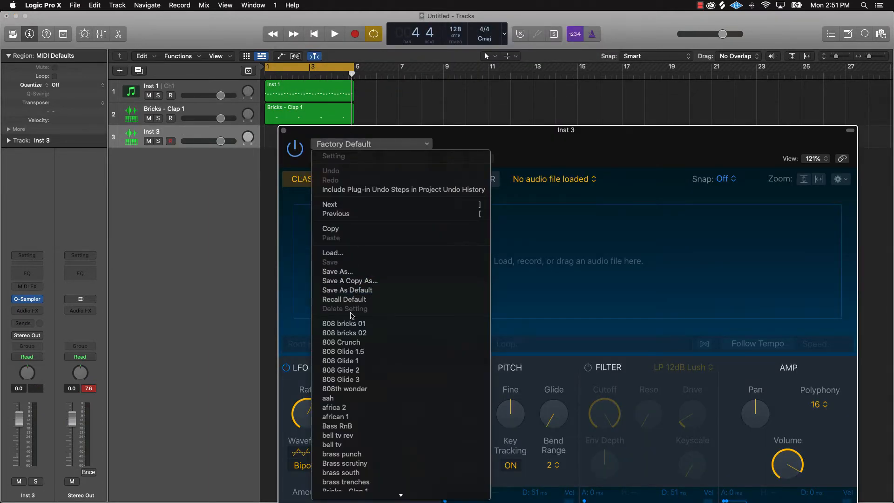
pyautogui.click(344, 324)
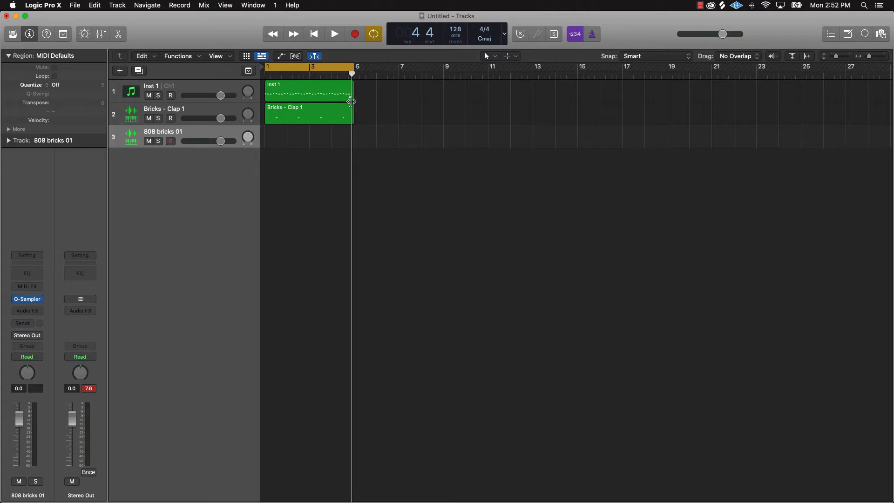
pyautogui.click(335, 33)
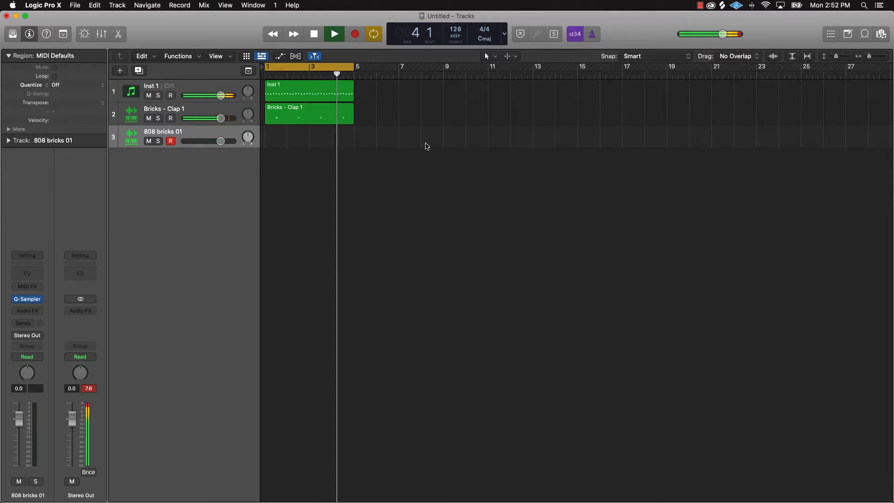
pyautogui.click(314, 34)
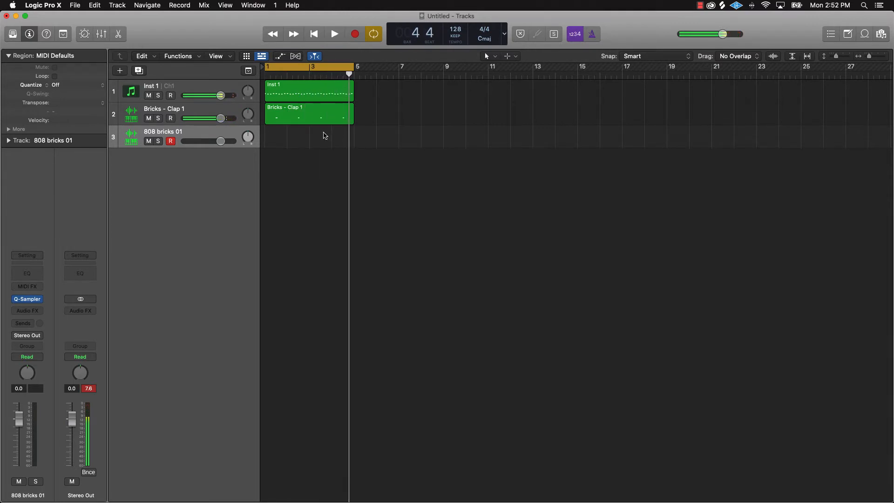
pyautogui.doubleClick(162, 131)
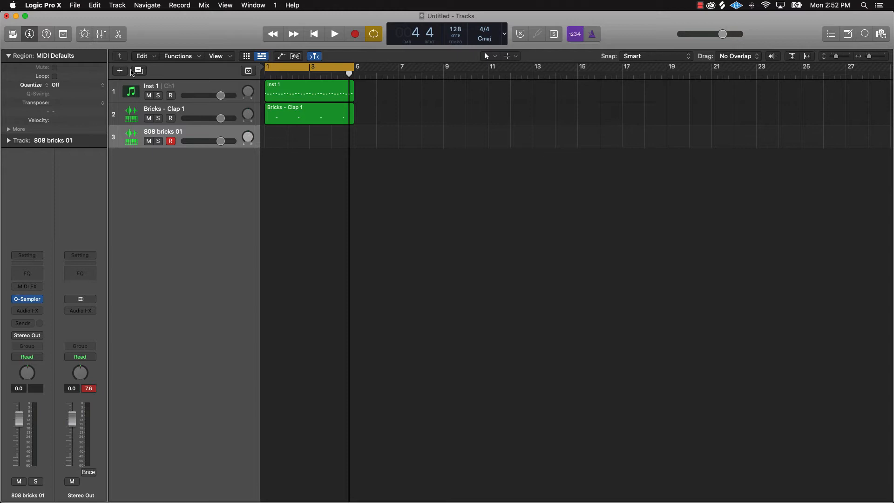
# - Bring up the New Track options with Software Instrument and Quick Sampler chosen
pyautogui.click(119, 71)
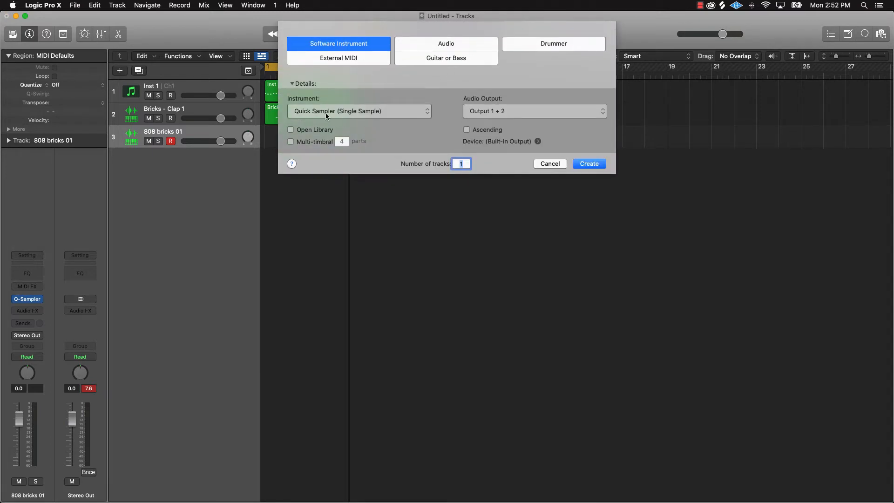
pyautogui.moveTo(328, 117)
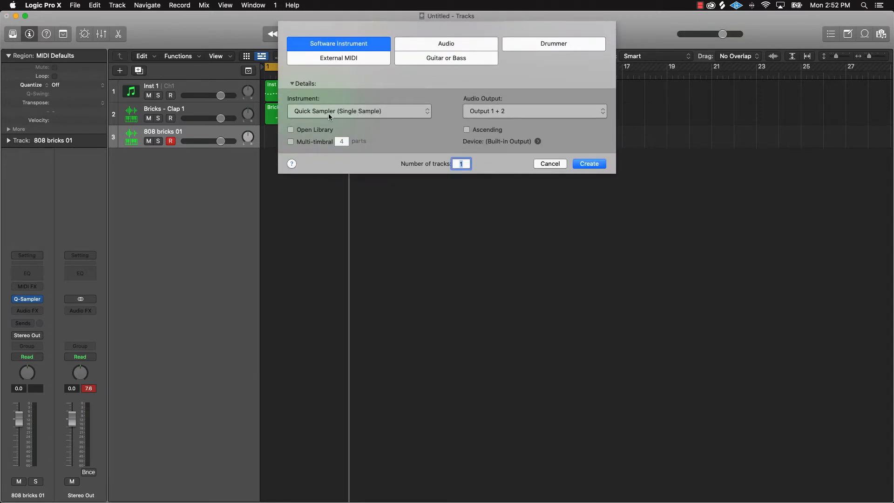
pyautogui.moveTo(433, 129)
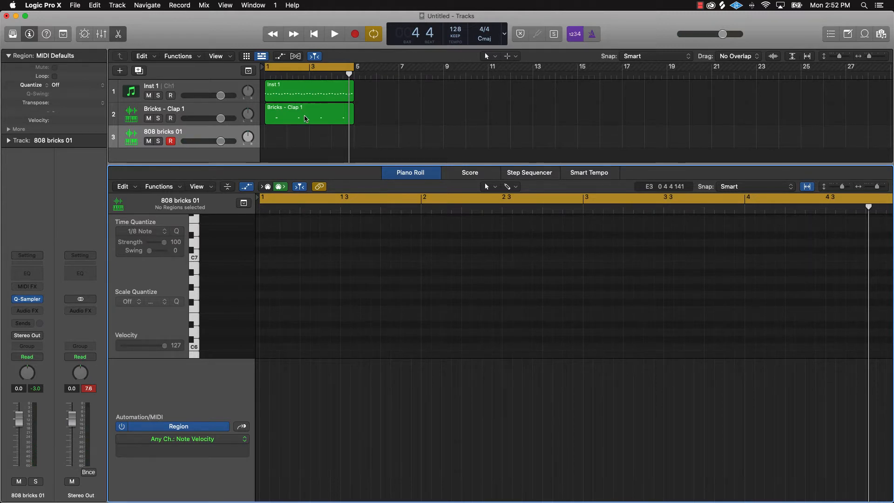
pyautogui.click(335, 34)
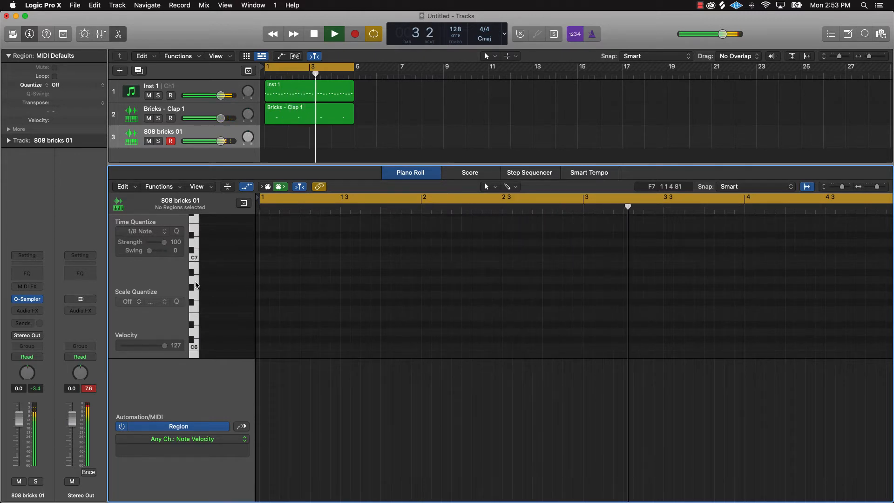
pyautogui.click(333, 33)
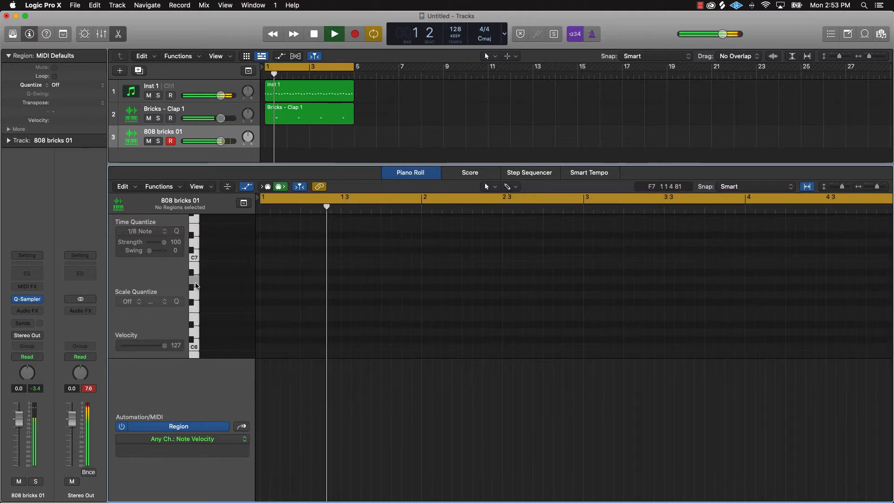
pyautogui.click(335, 33)
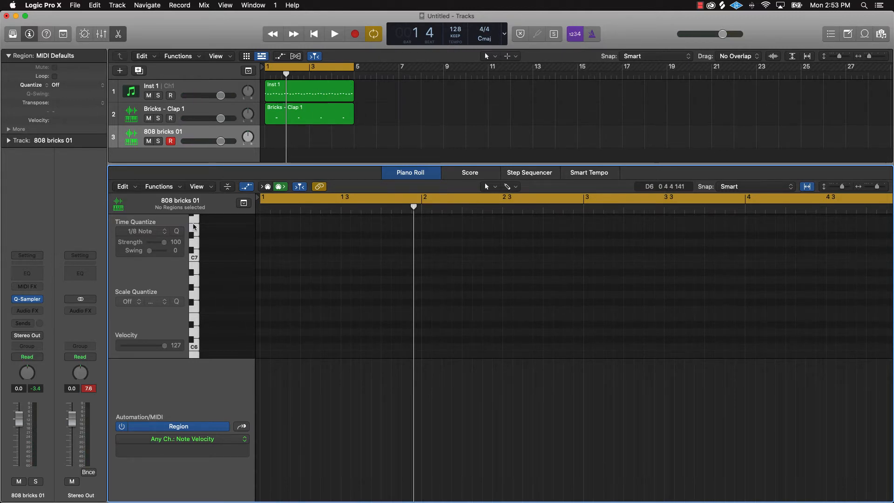
pyautogui.moveTo(197, 260)
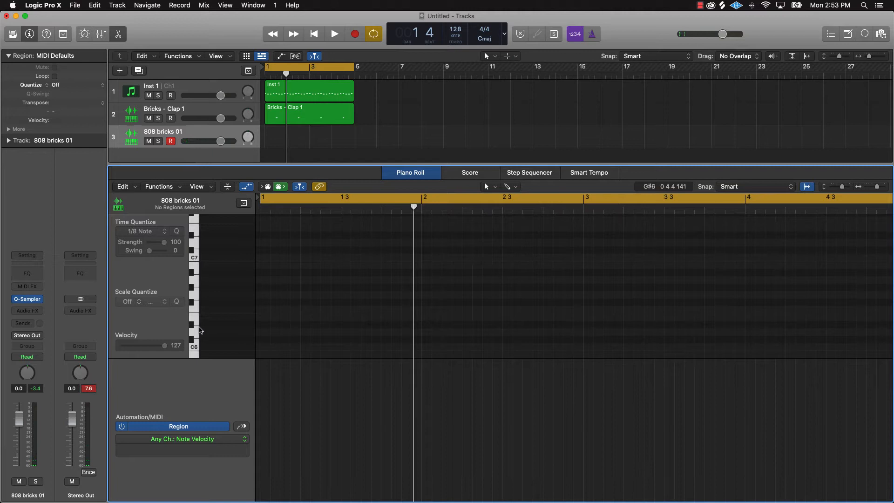
pyautogui.moveTo(198, 280)
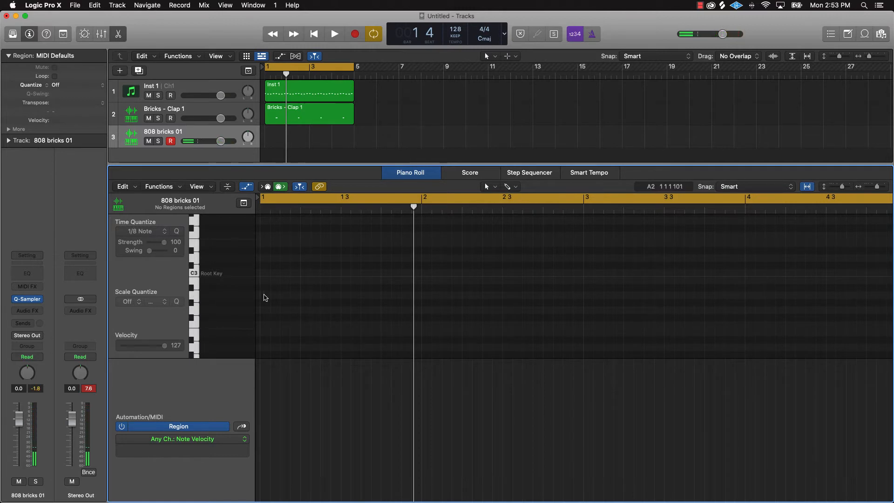
# - Draw a long 808 note at bar 1 and a second near beat 4, then audition the pattern
pyautogui.click(280, 295)
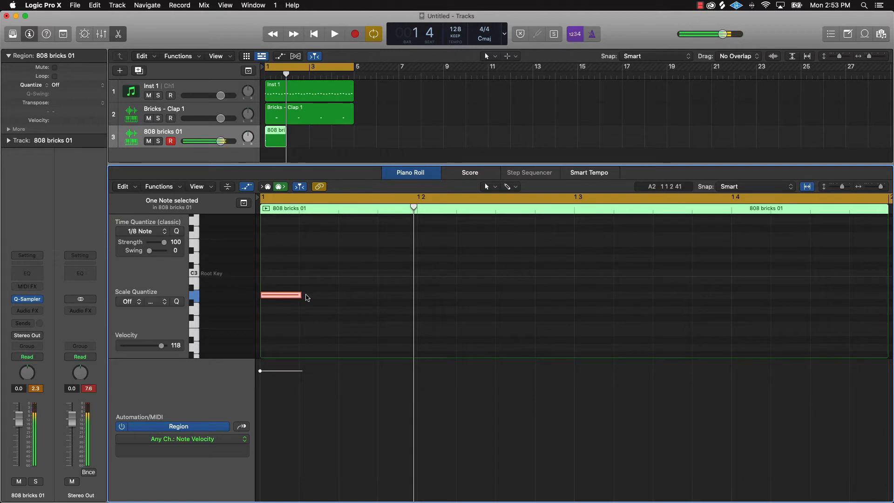
pyautogui.moveTo(299, 296); pyautogui.dragTo(398, 296)
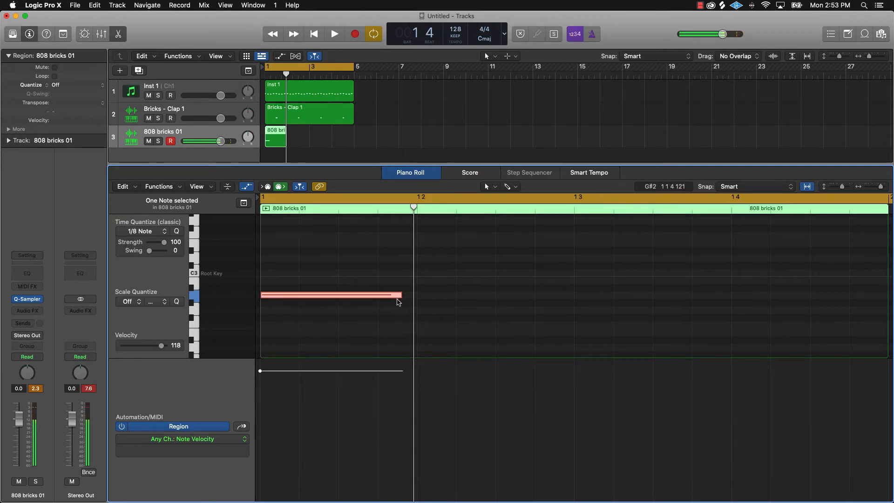
pyautogui.click(335, 34)
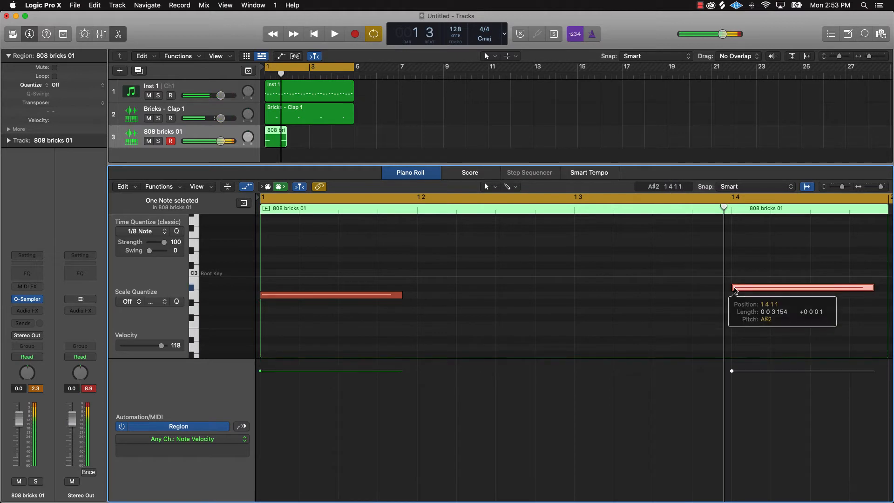
pyautogui.click(335, 34)
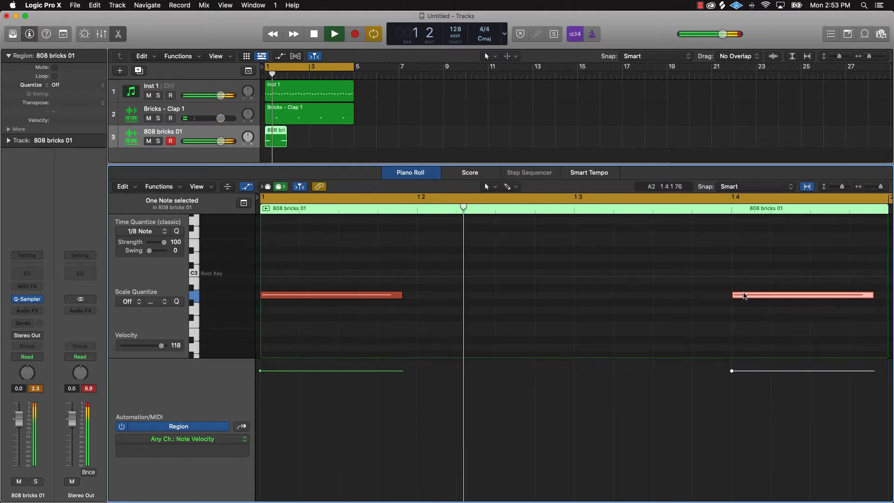
pyautogui.click(334, 34)
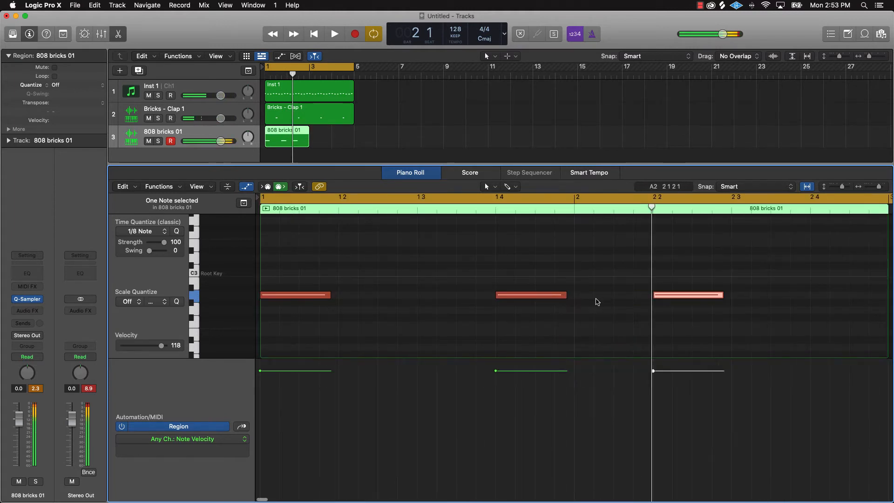
pyautogui.click(335, 34)
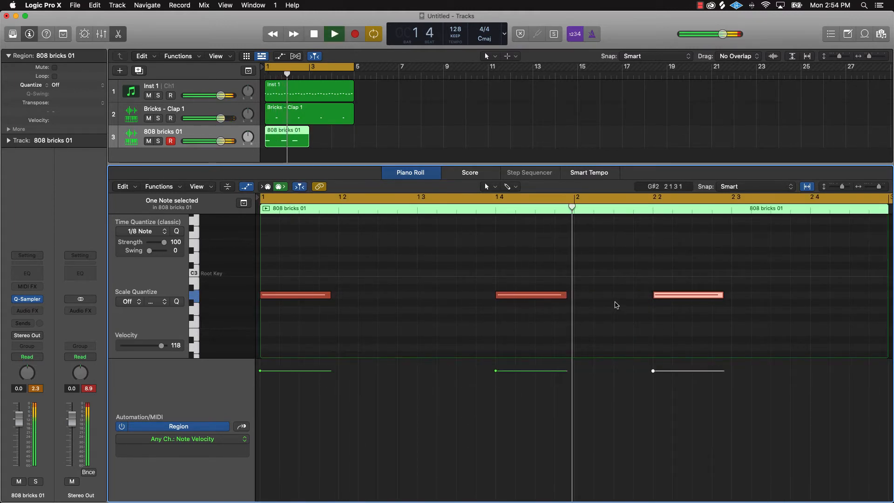
pyautogui.click(334, 34)
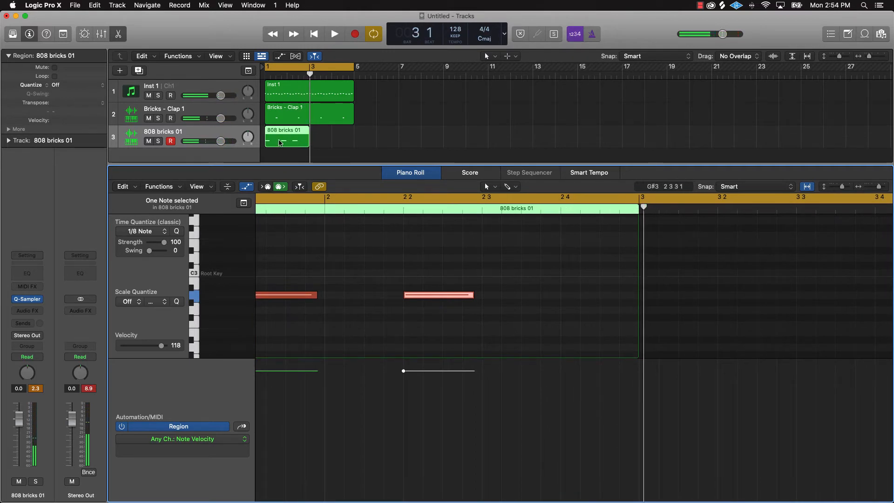
# - Extend the 808 region so the pattern repeats through bar 5
pyautogui.moveTo(286, 138); pyautogui.dragTo(329, 139)
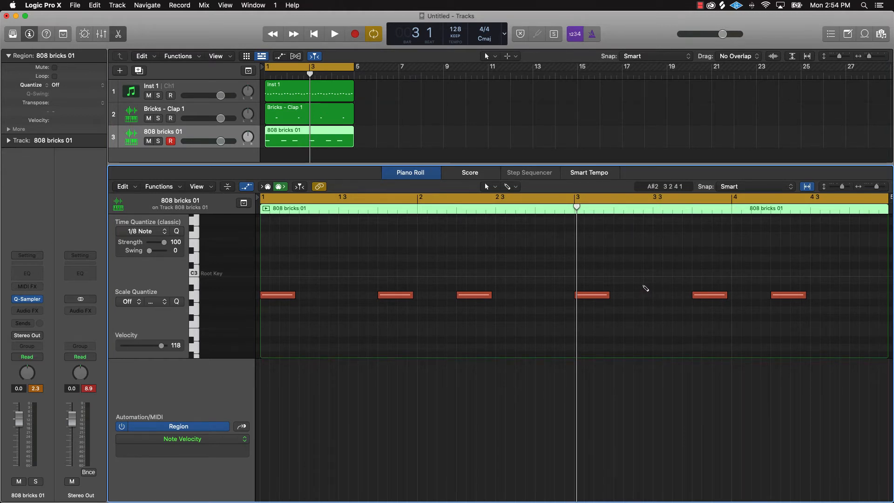
# - Apply Trim Note End to Following Notes (Force Legato) to the six 808 notes and play it back
pyautogui.rightClick(278, 296)
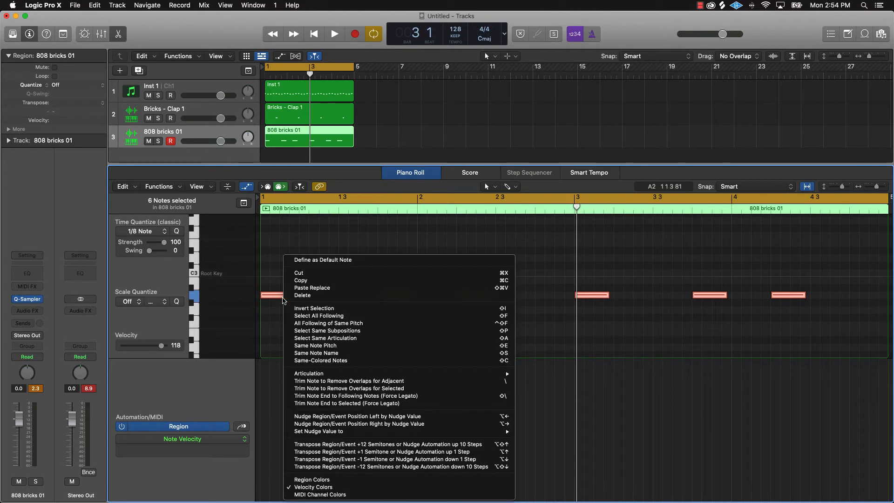
pyautogui.moveTo(354, 396)
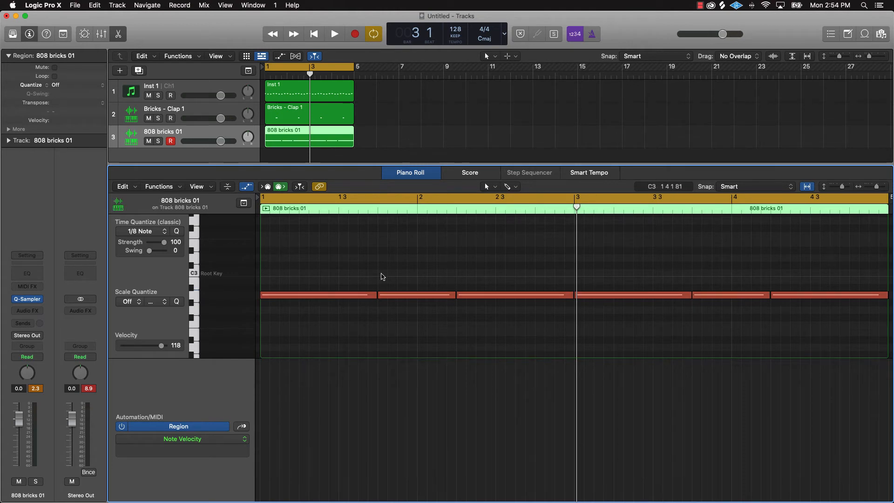
pyautogui.click(334, 33)
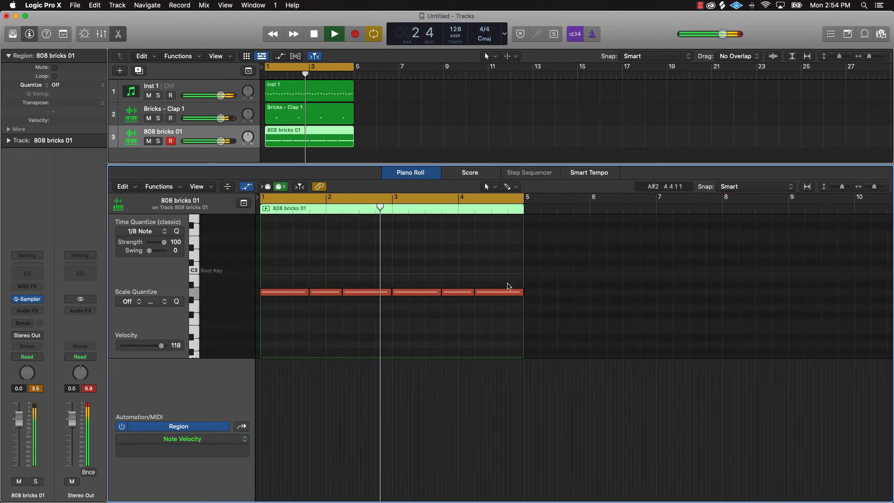
pyautogui.click(314, 33)
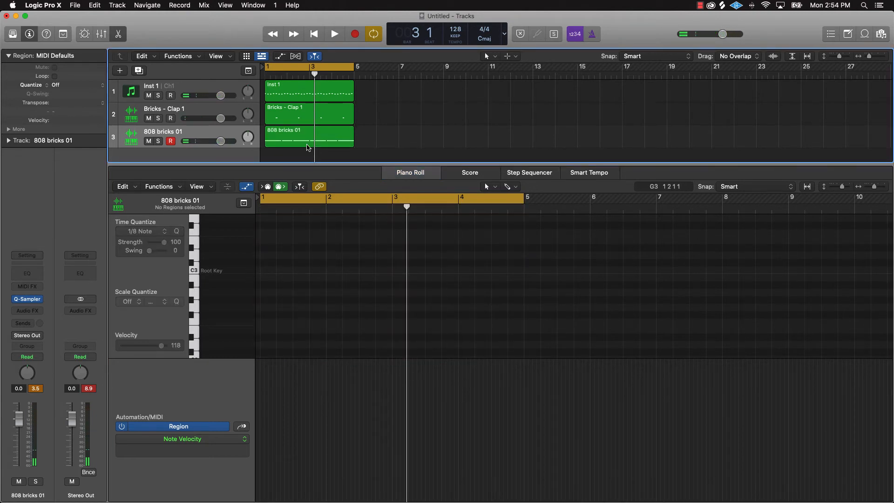
# - Add a second 808 bricks 01 track and audition first bass notes against the beat
pyautogui.click(309, 136)
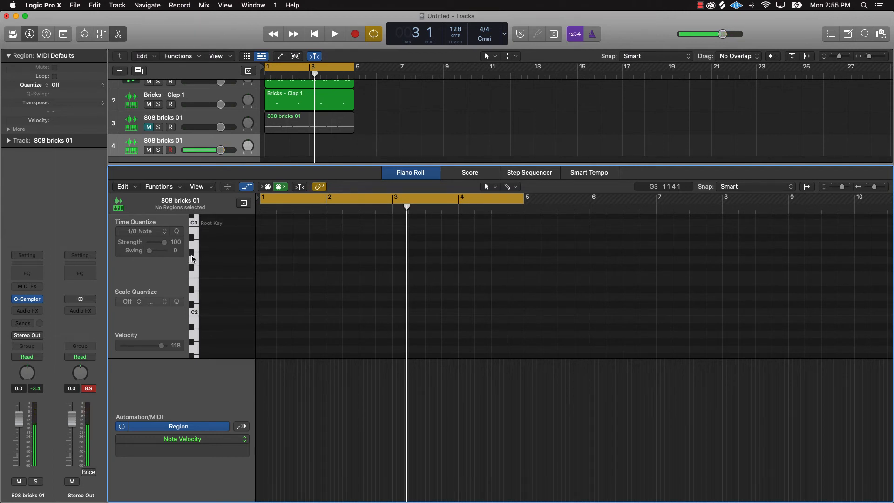
pyautogui.click(334, 33)
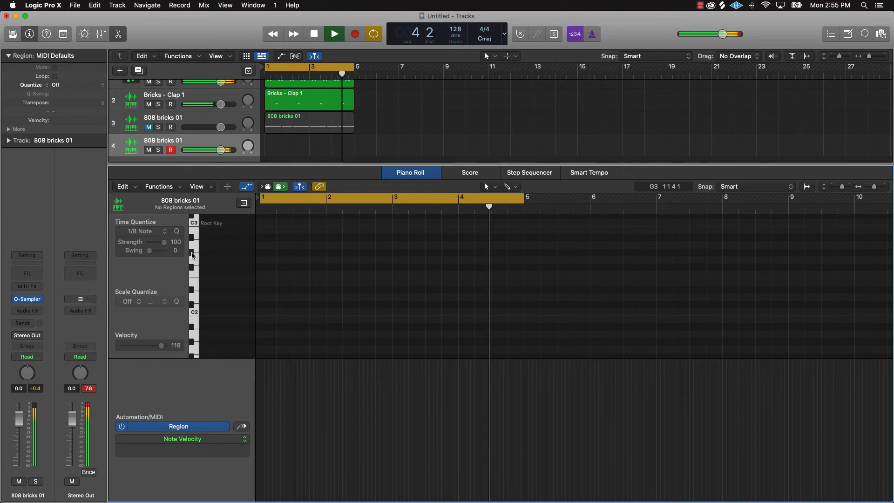
pyautogui.click(334, 33)
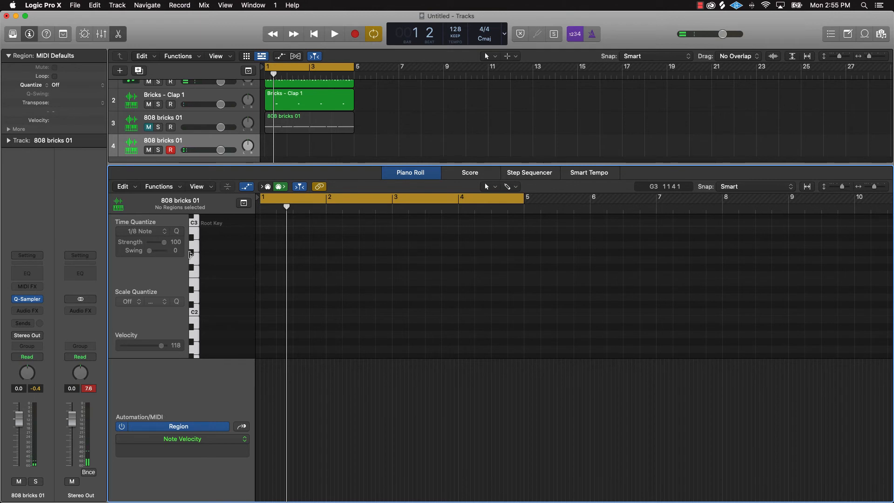
pyautogui.moveTo(202, 252)
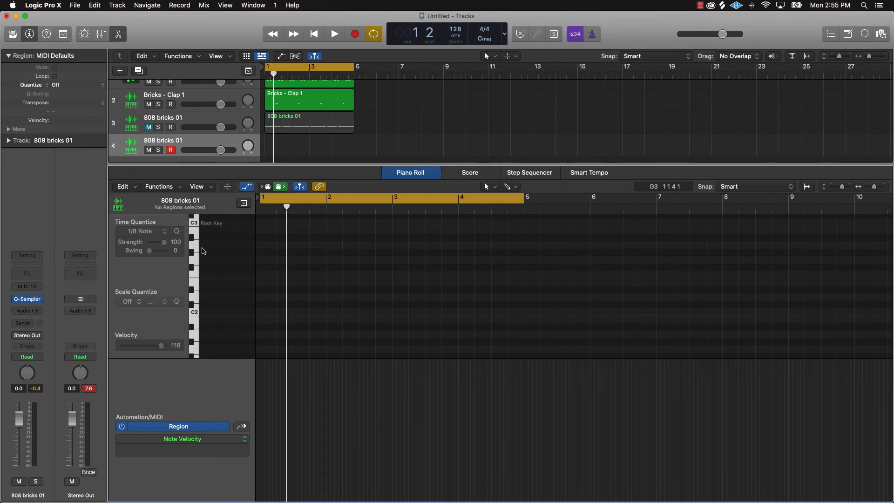
pyautogui.scroll(-3)
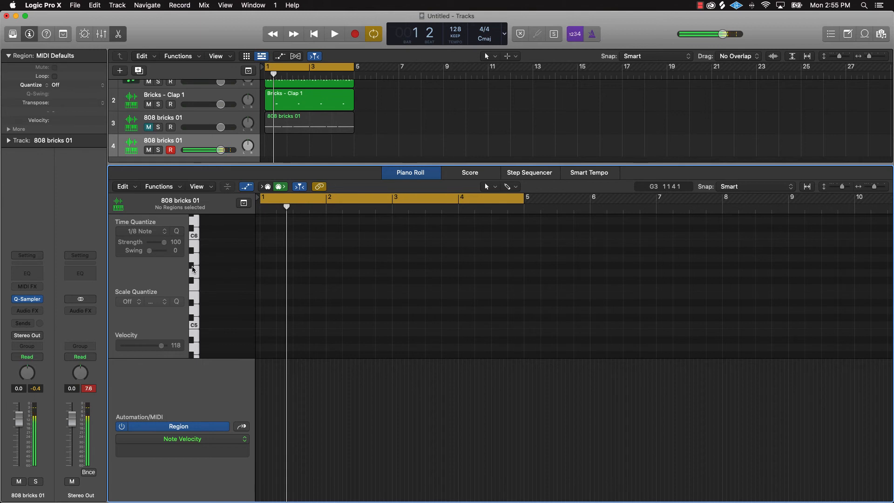
# - Audition higher bass notes during playback to match the melody's key by ear
pyautogui.click(333, 33)
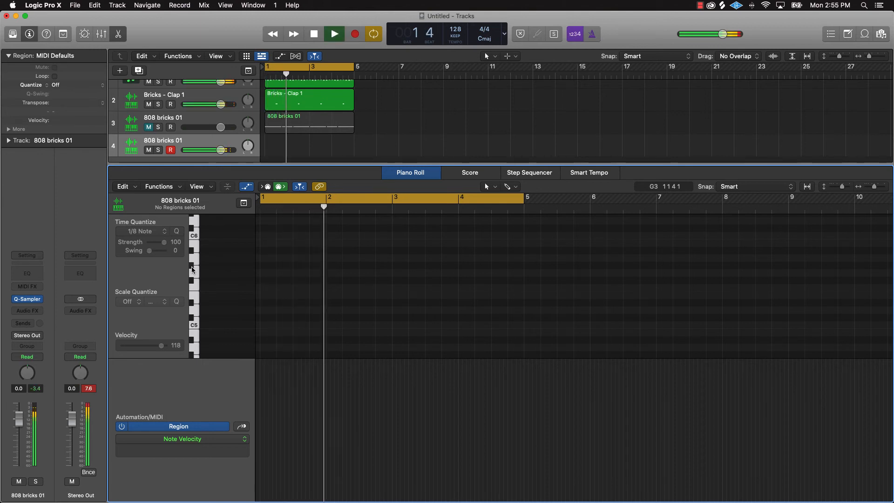
pyautogui.click(314, 34)
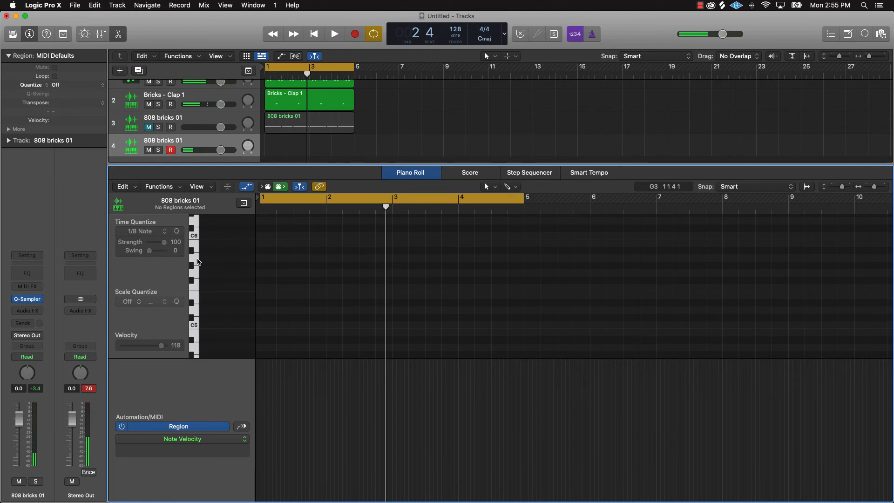
pyautogui.click(333, 34)
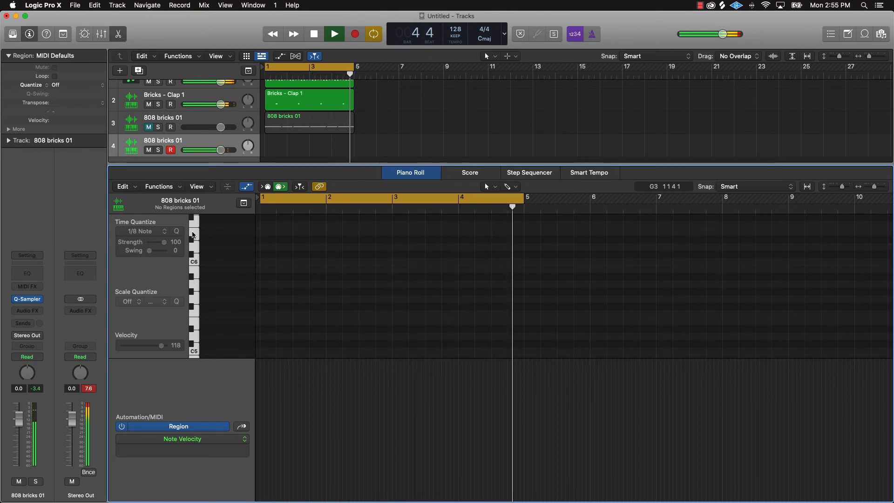
pyautogui.click(334, 34)
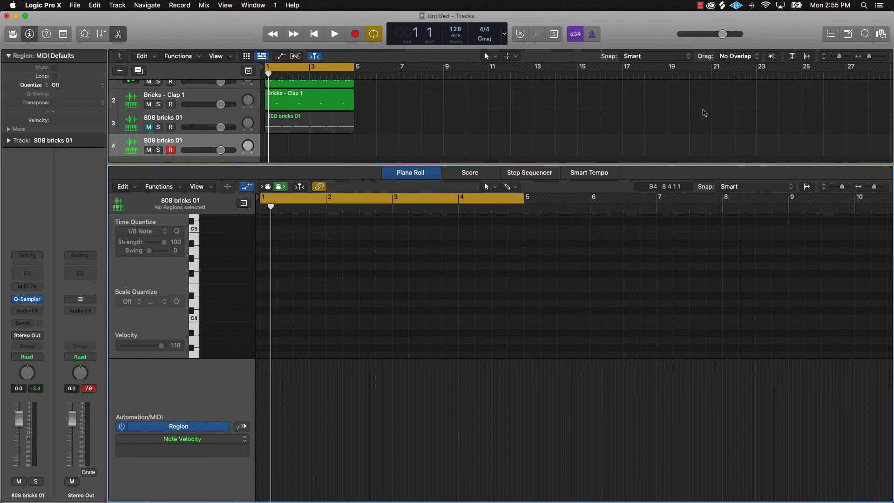
pyautogui.moveTo(540, 83)
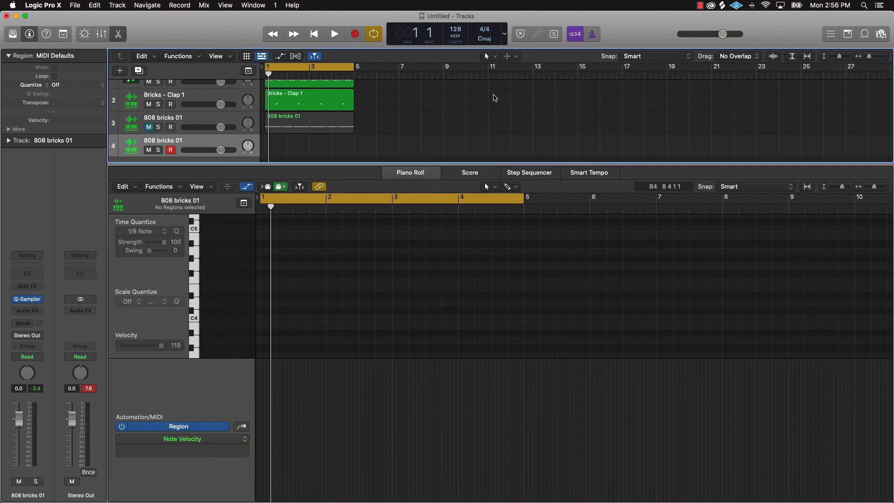
pyautogui.moveTo(502, 95)
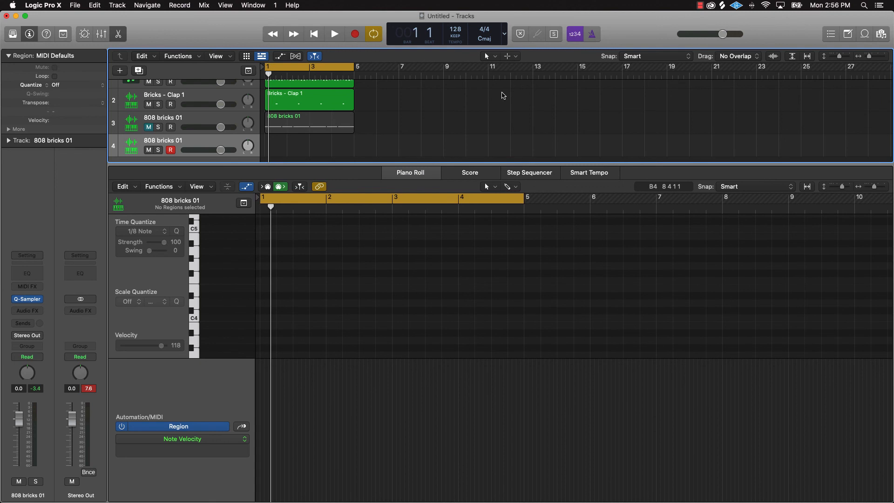